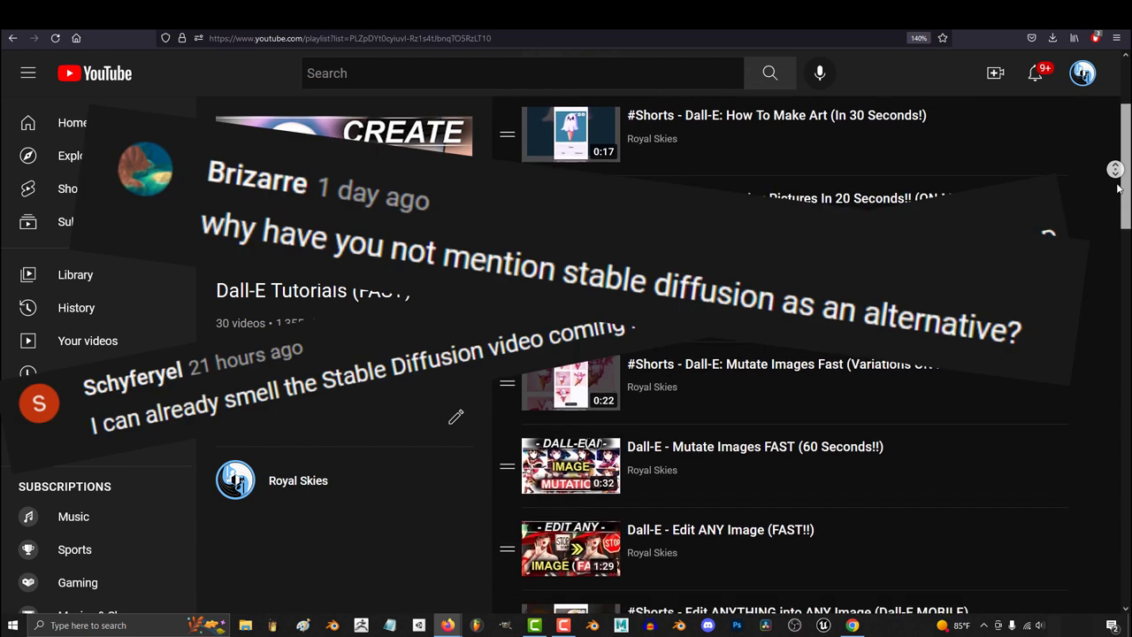
# Scroll down through the Midjourney art image results to the ornate temple artwork.
pyautogui.scroll(-3)
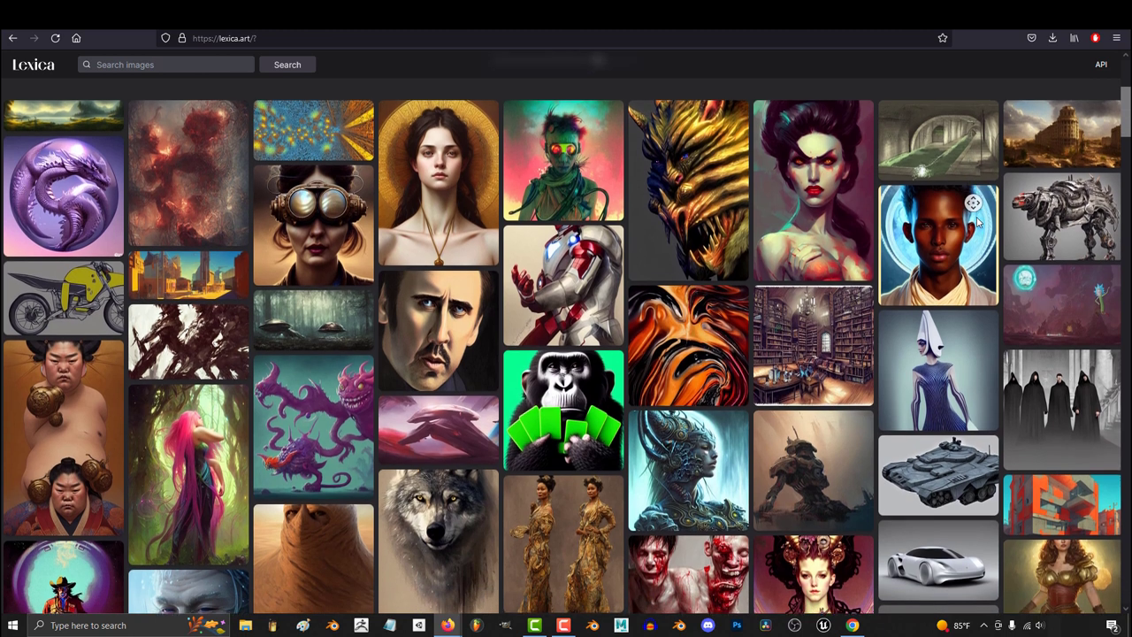
pyautogui.scroll(-3)
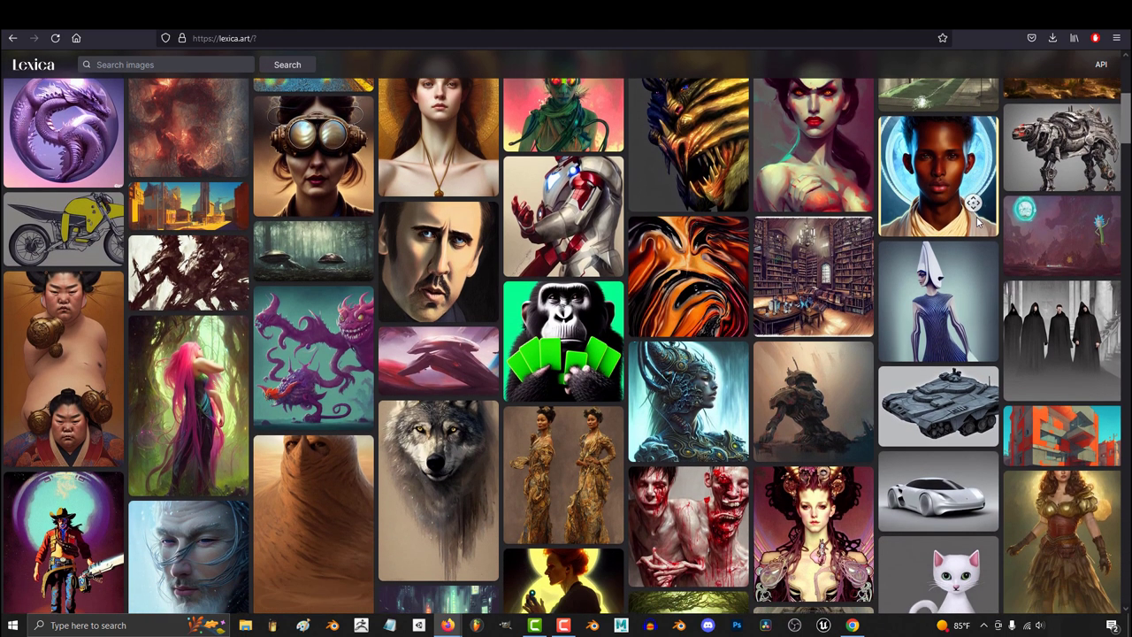
pyautogui.scroll(-3)
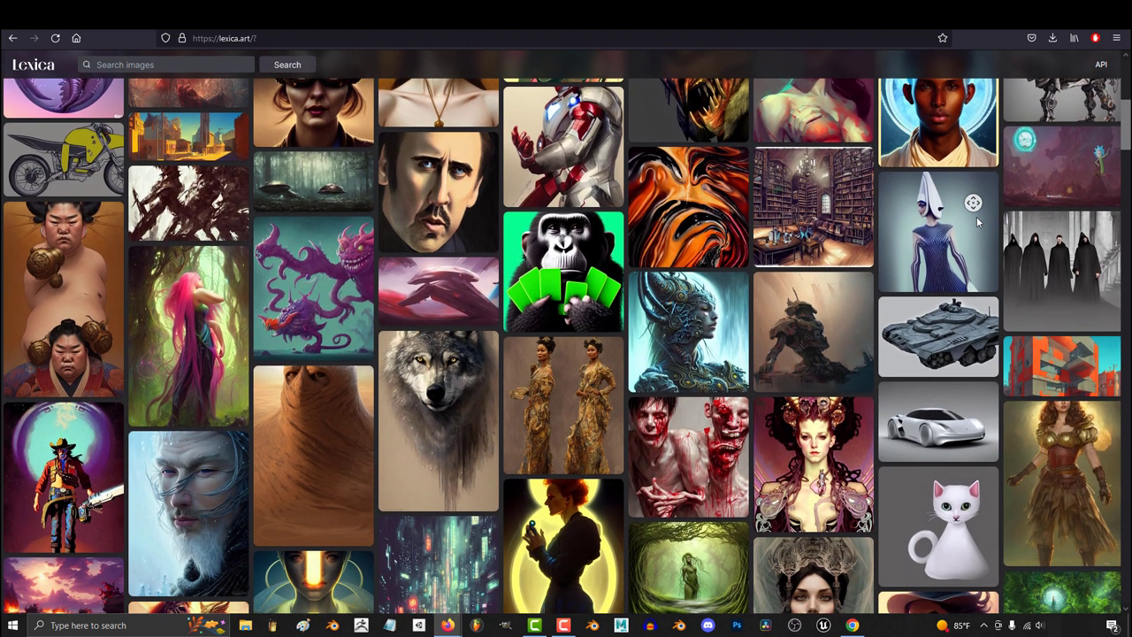
pyautogui.scroll(-3)
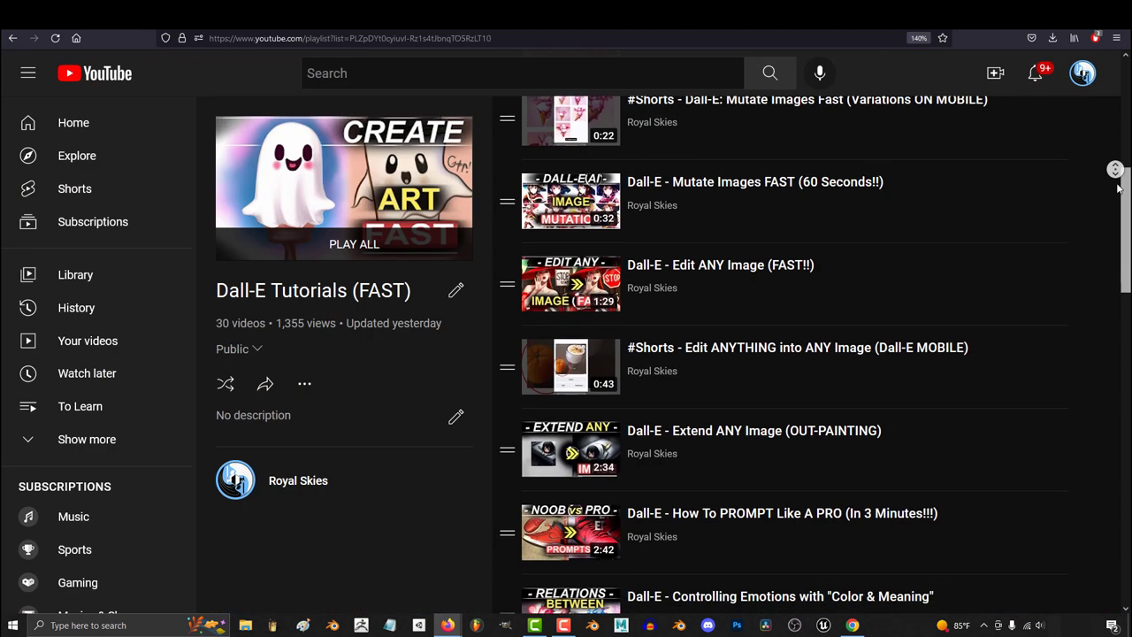
pyautogui.scroll(-3)
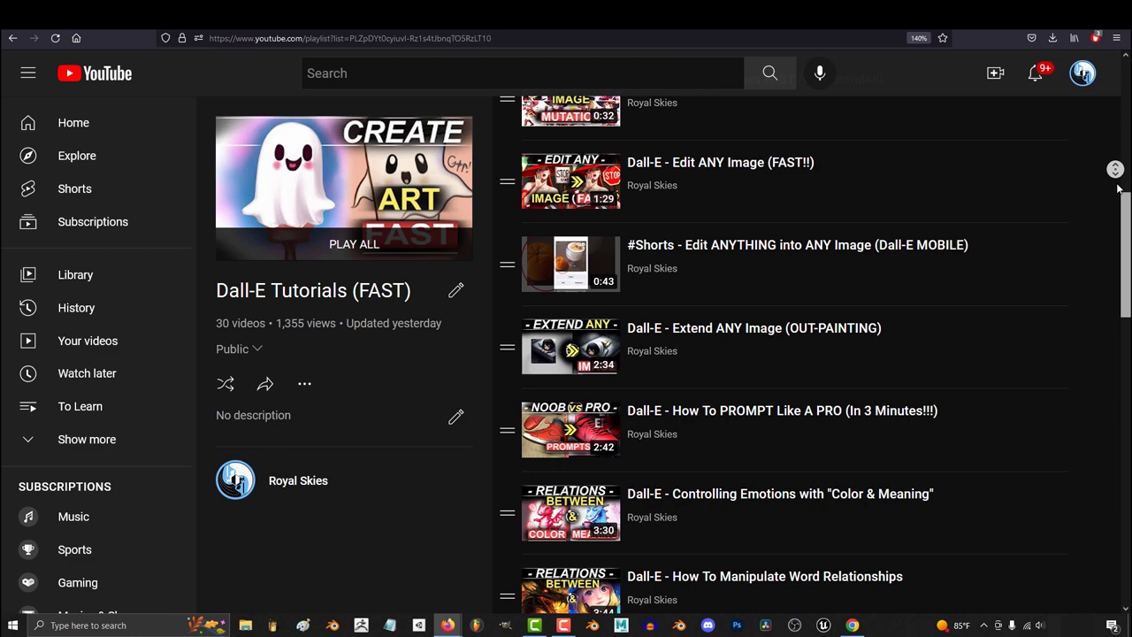
pyautogui.scroll(-3)
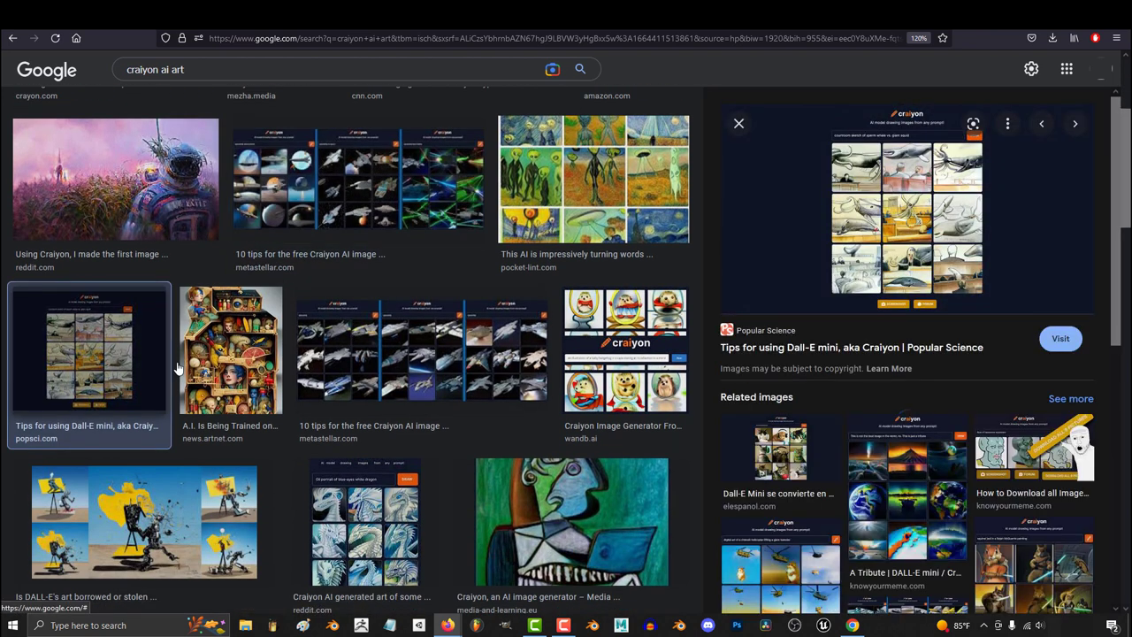
pyautogui.scroll(-3)
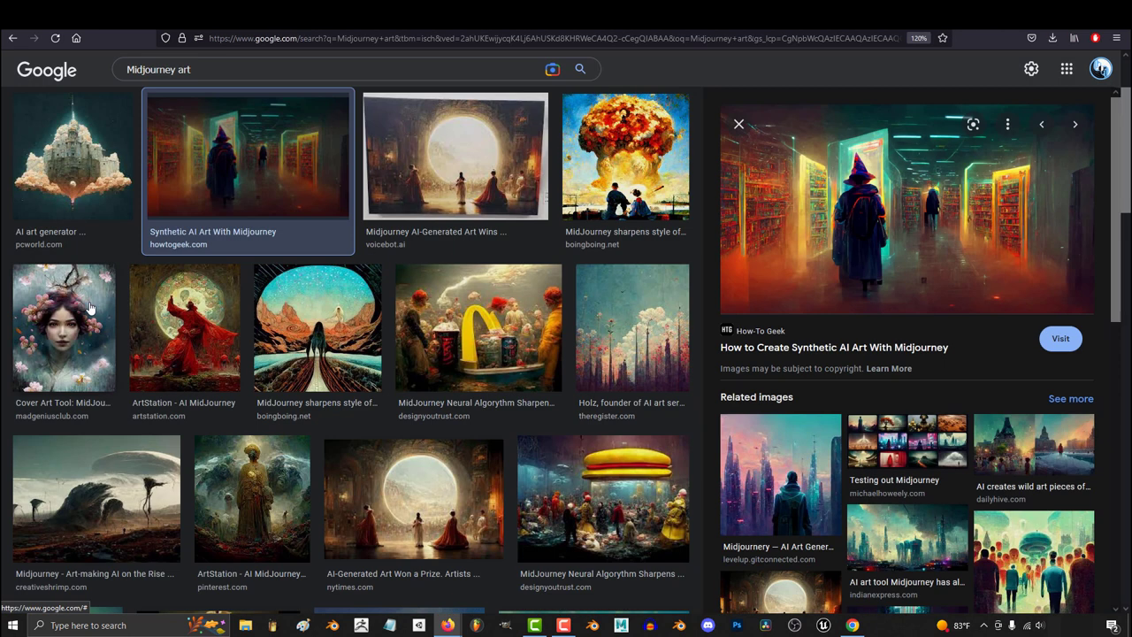
# Enlarge the ornate temple artwork in the side preview, titled as a Midjourney book cover design.
pyautogui.click(64, 327)
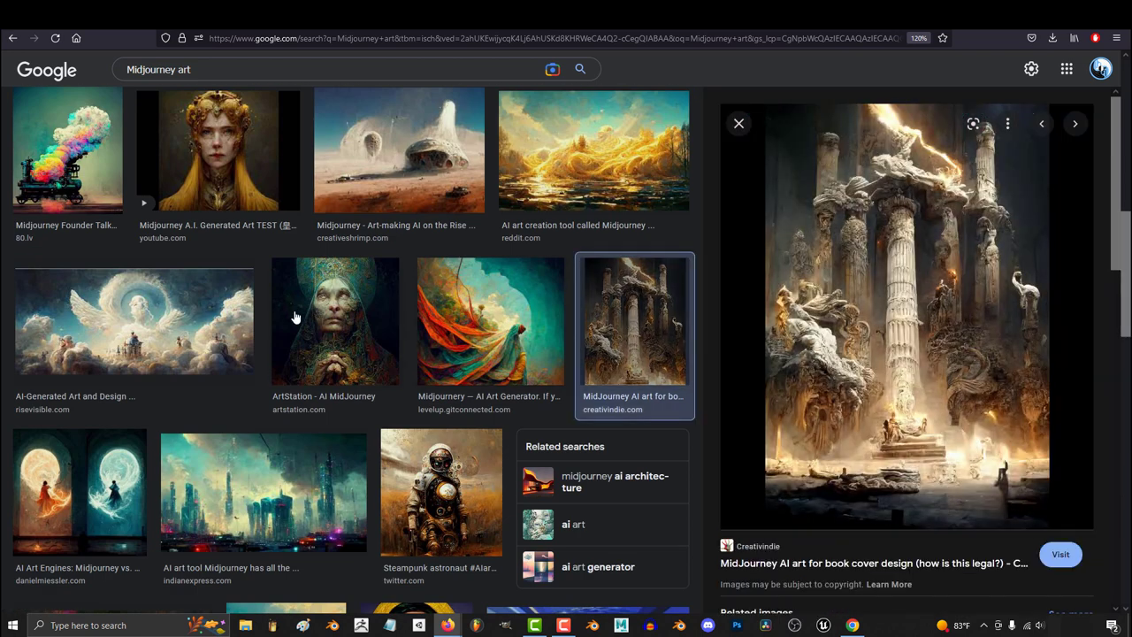
pyautogui.scroll(-3)
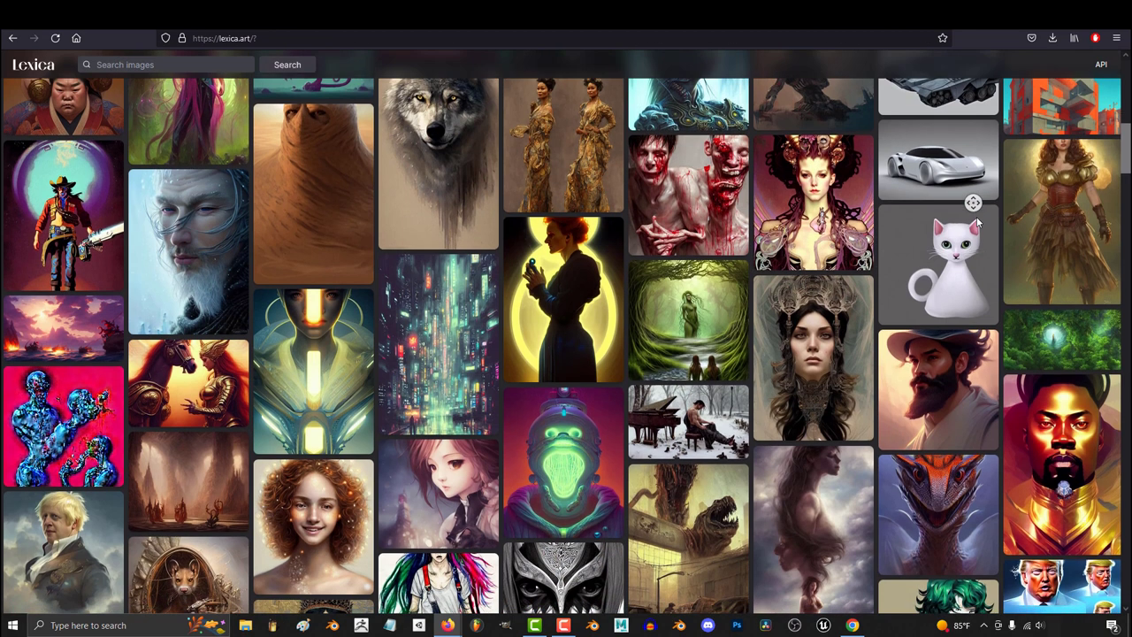
pyautogui.scroll(-3)
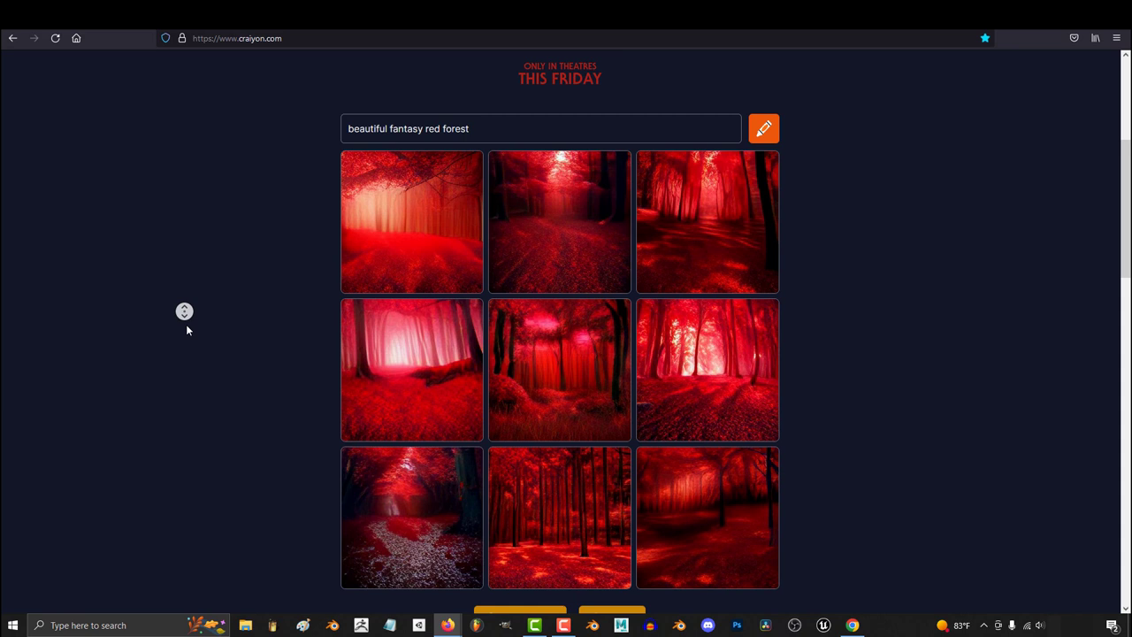
# Scroll down through the Craiyon sunset river painting results.
pyautogui.scroll(-3)
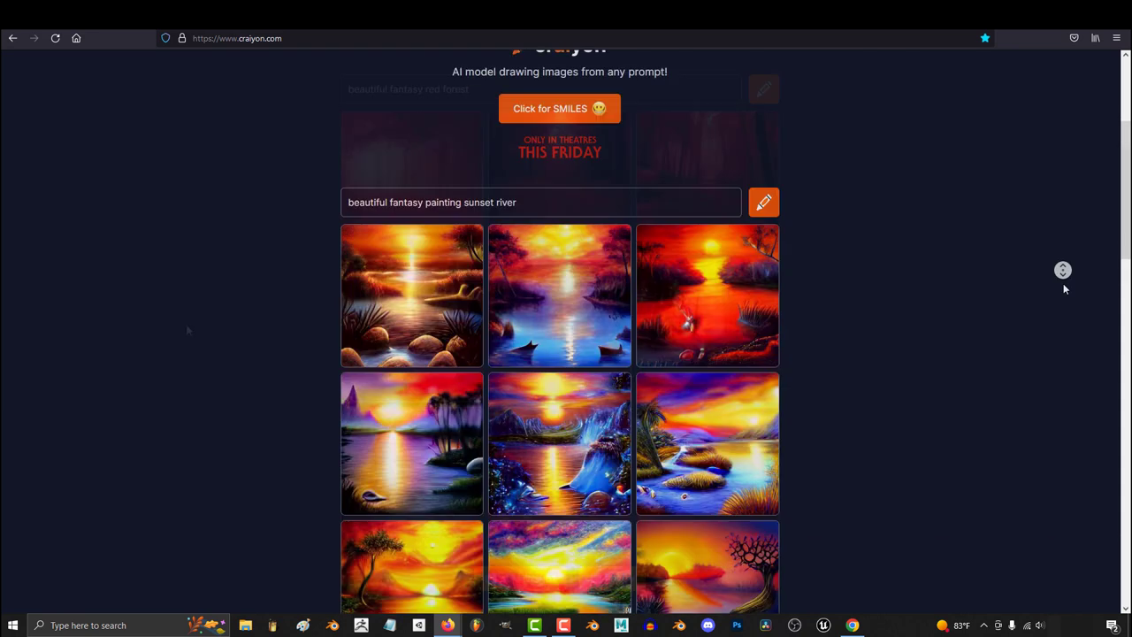
pyautogui.scroll(-3)
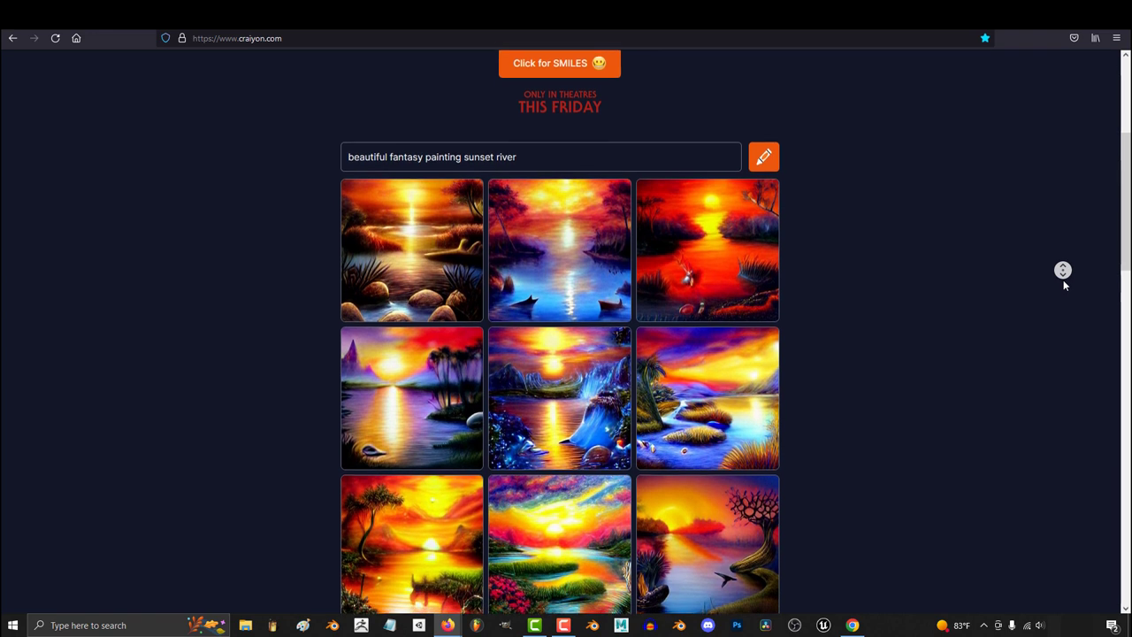
pyautogui.scroll(-3)
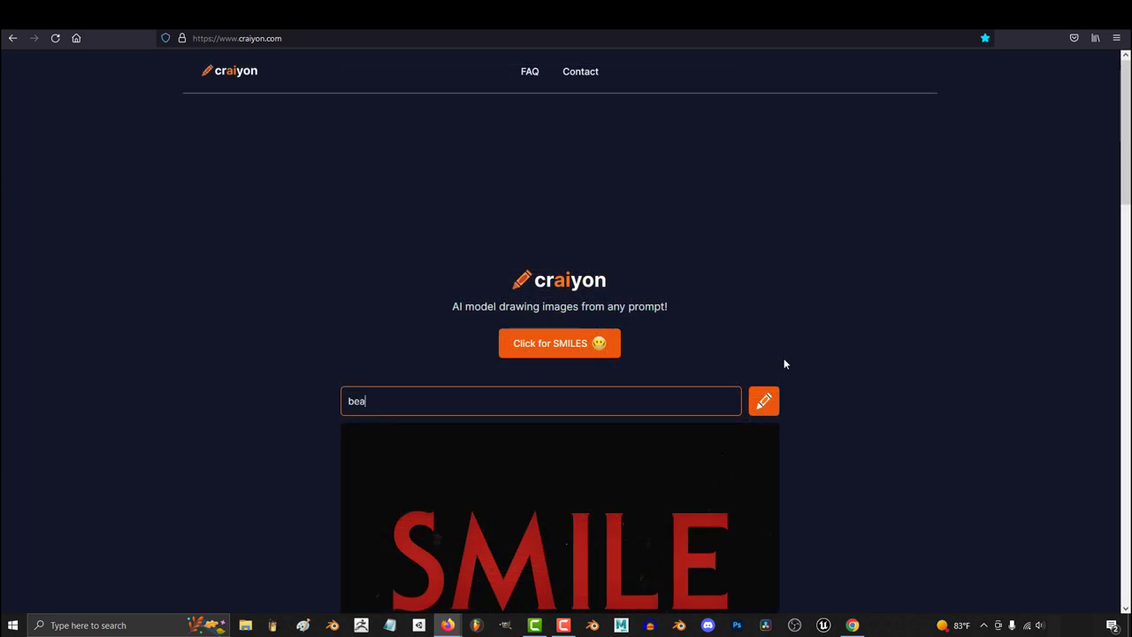
# Enter the prompt 'beautiful fantasy painting of abandoned apocalyptic castle' and browse the castle paintings.
pyautogui.write('beautiful fantasy painting of cloud castle')
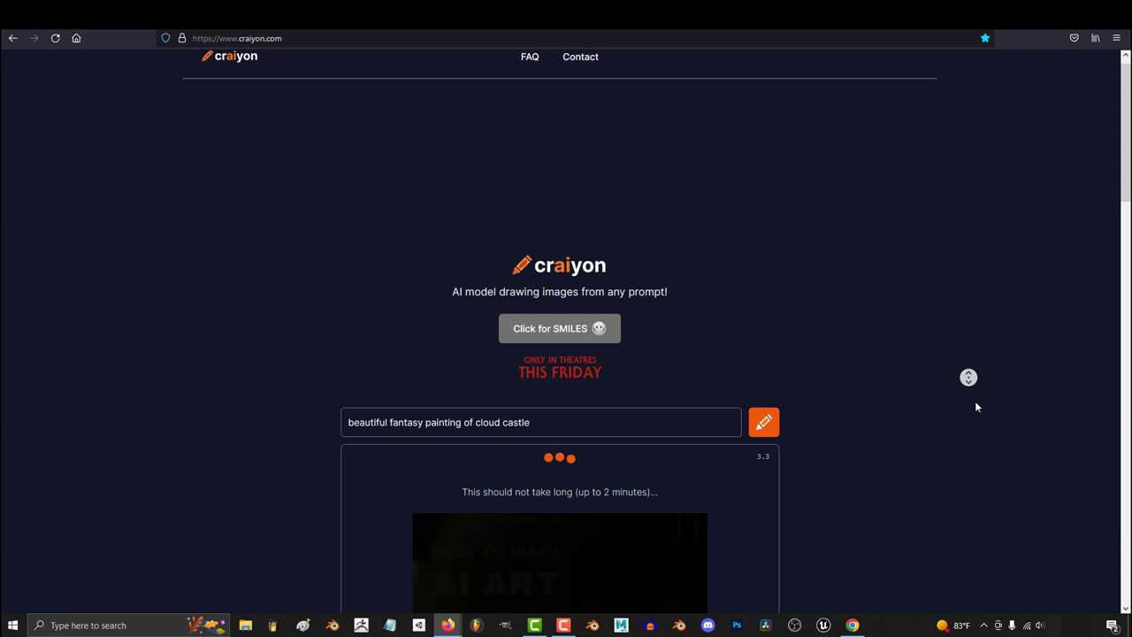
pyautogui.scroll(-3)
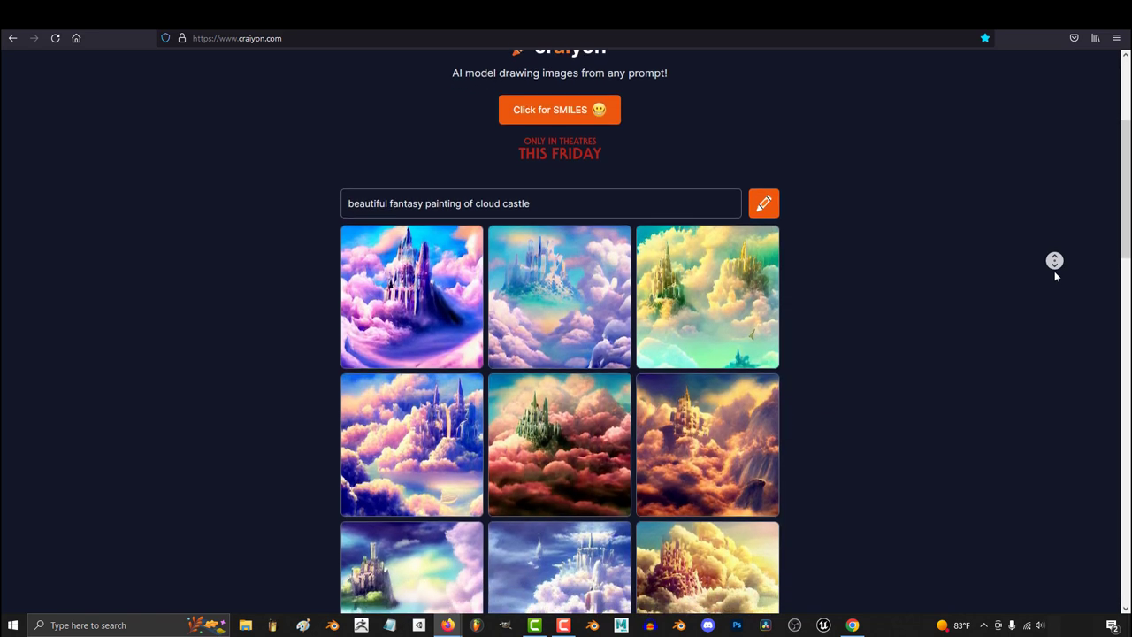
pyautogui.scroll(-3)
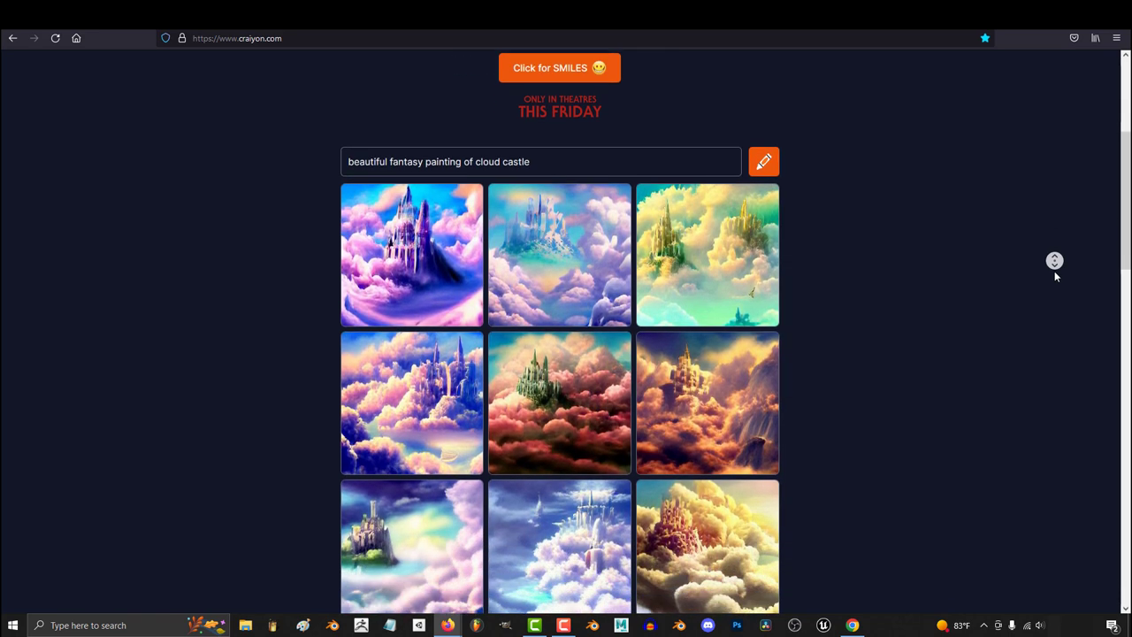
pyautogui.scroll(-3)
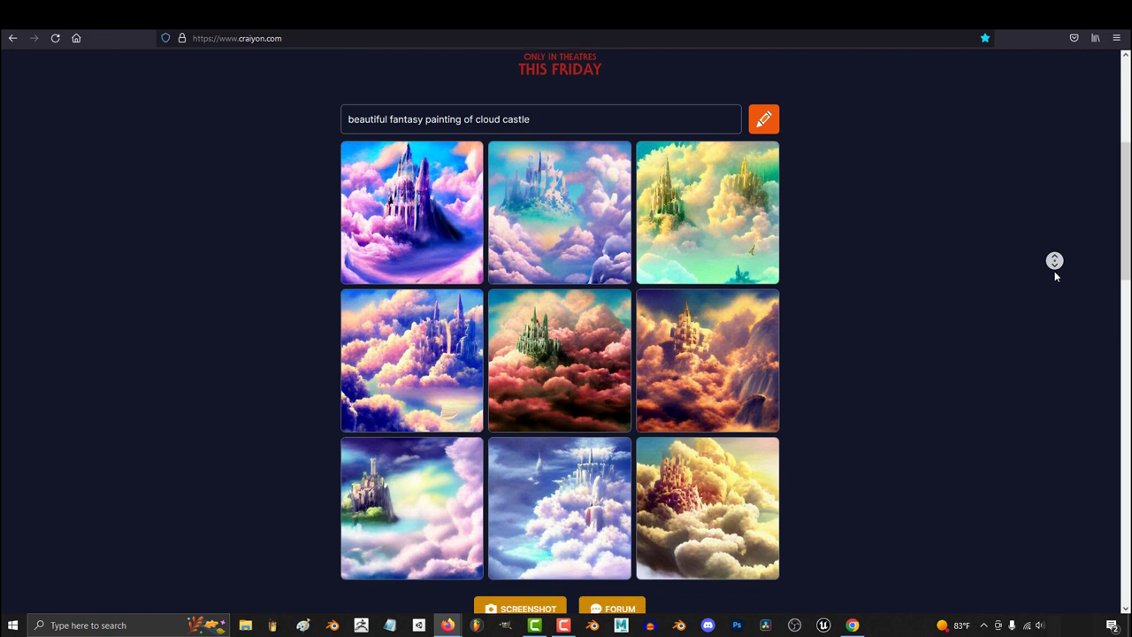
pyautogui.scroll(-3)
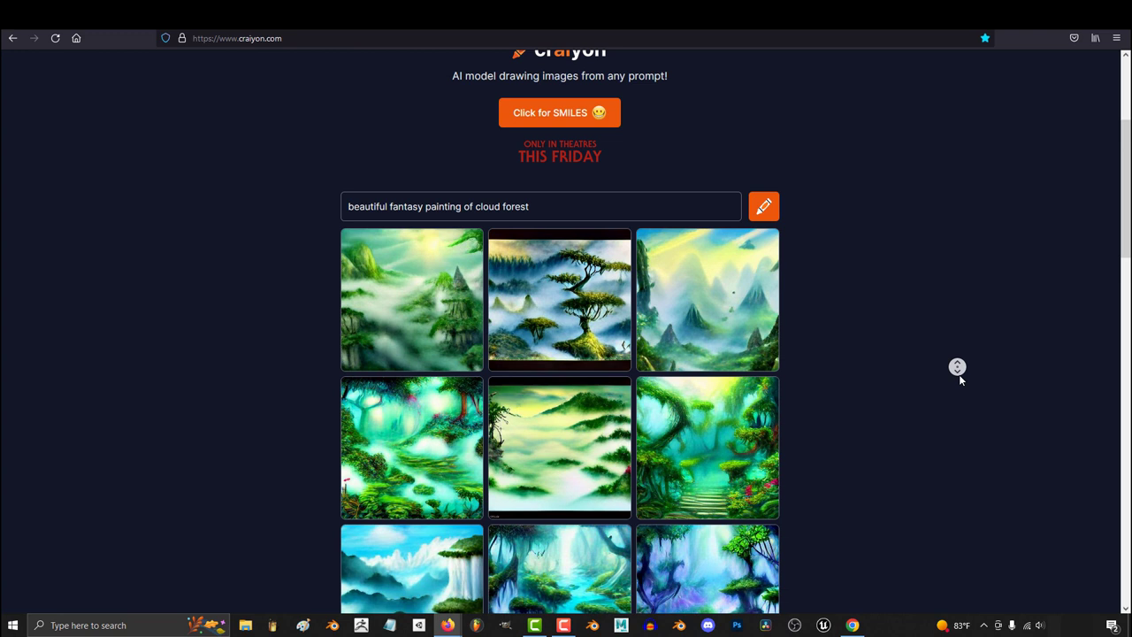
pyautogui.scroll(-3)
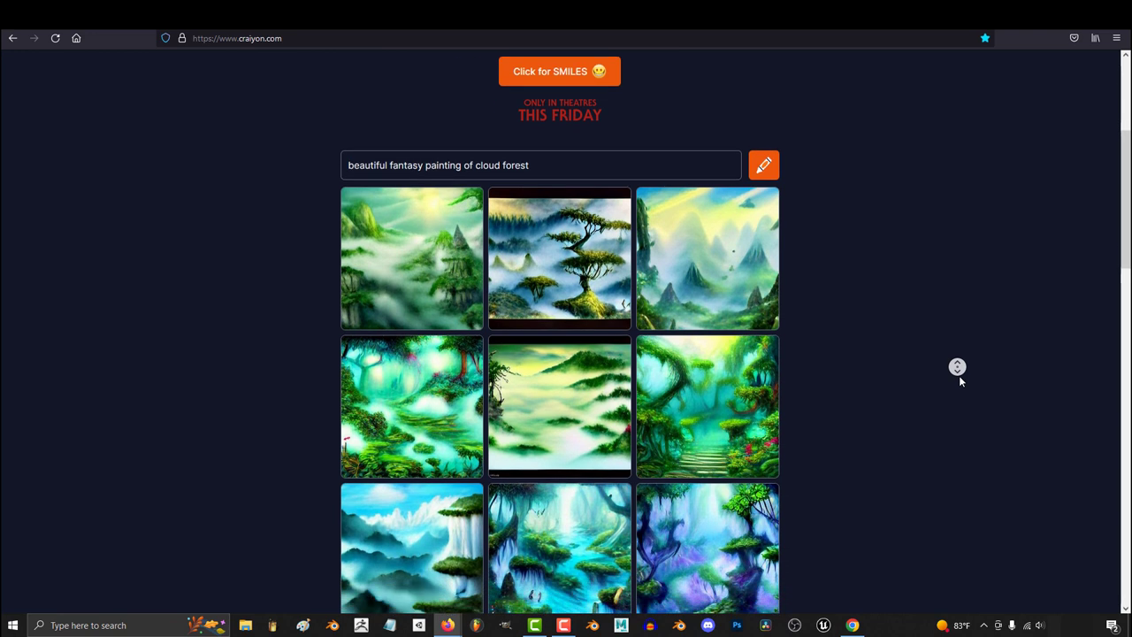
# Switch to the Lexica tab and scroll down its AI artwork gallery.
pyautogui.click(762, 78)
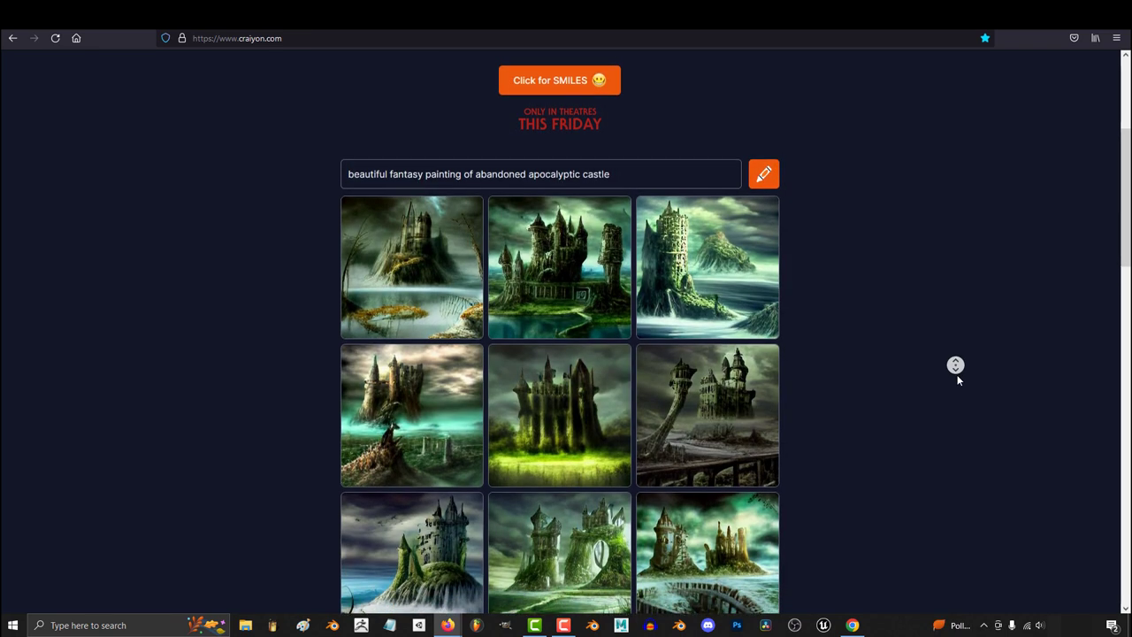
pyautogui.scroll(-3)
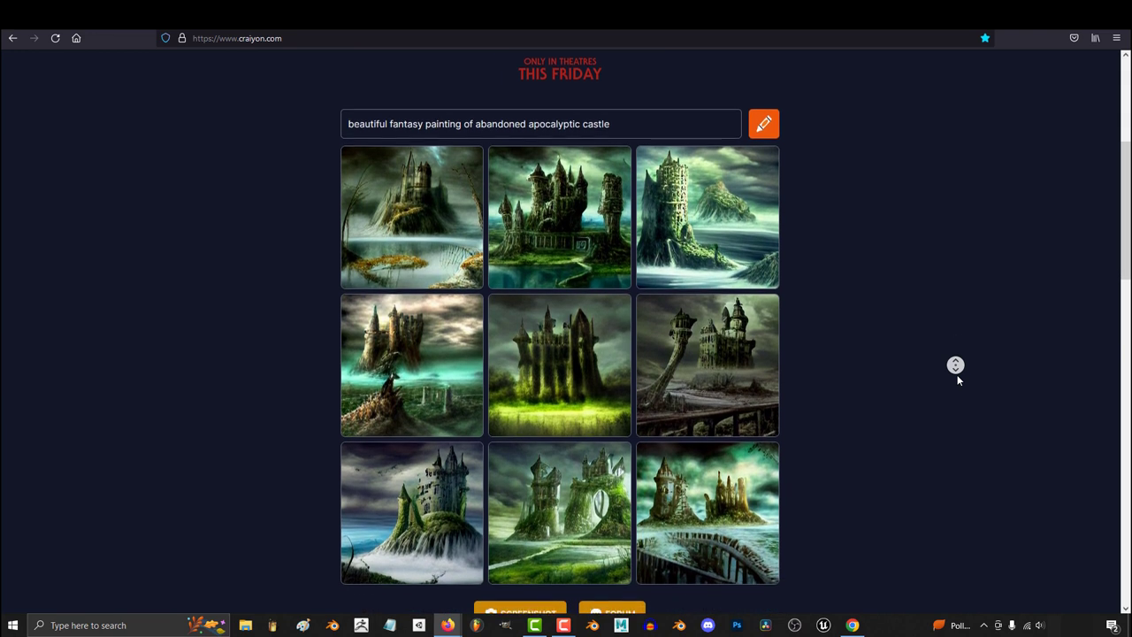
pyautogui.scroll(-3)
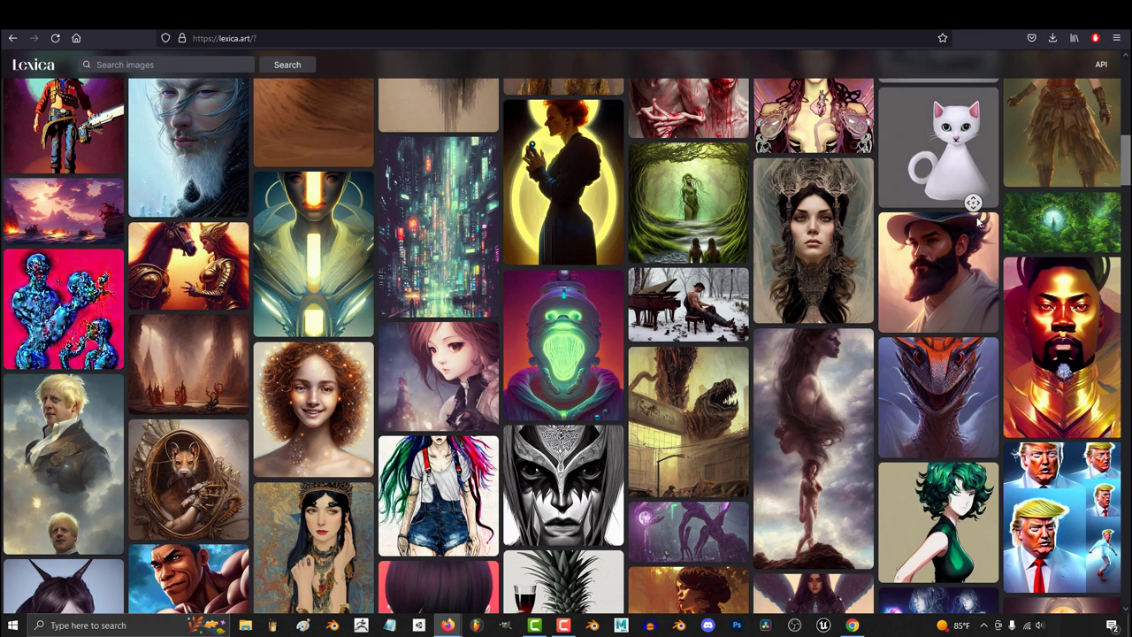
pyautogui.scroll(-3)
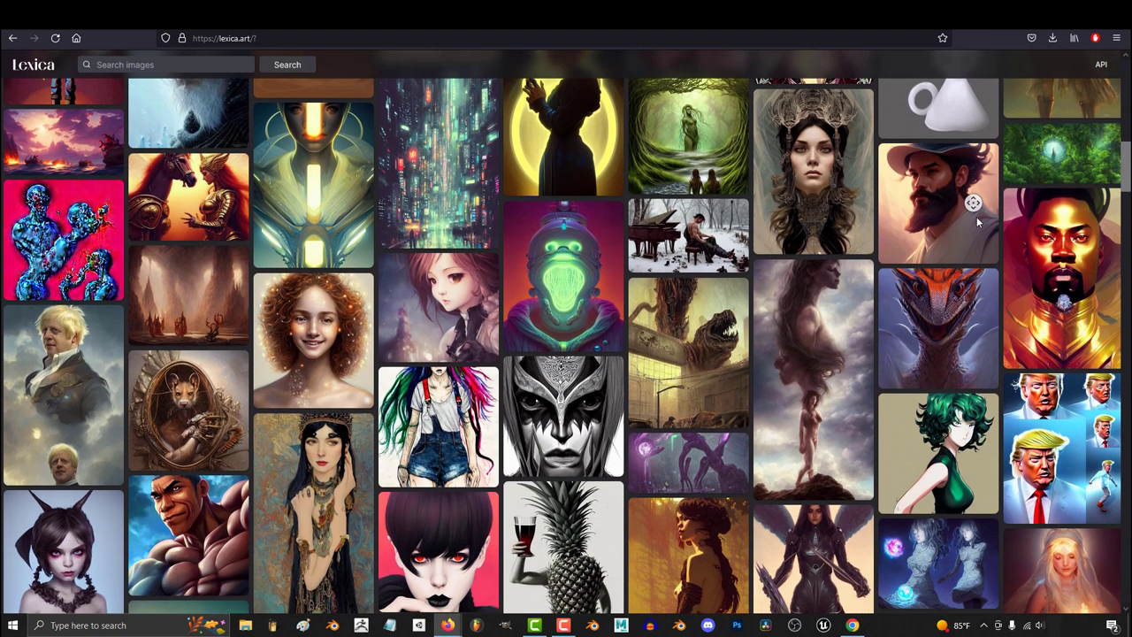
pyautogui.scroll(-3)
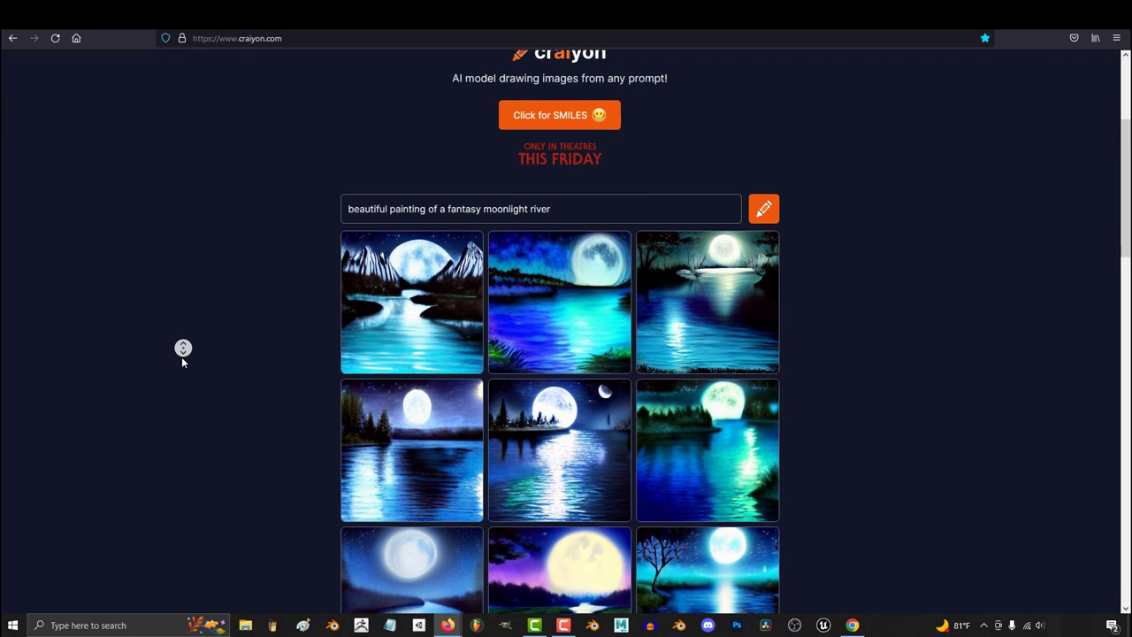
# Scroll down through the Craiyon moonlit river painting results.
pyautogui.scroll(-3)
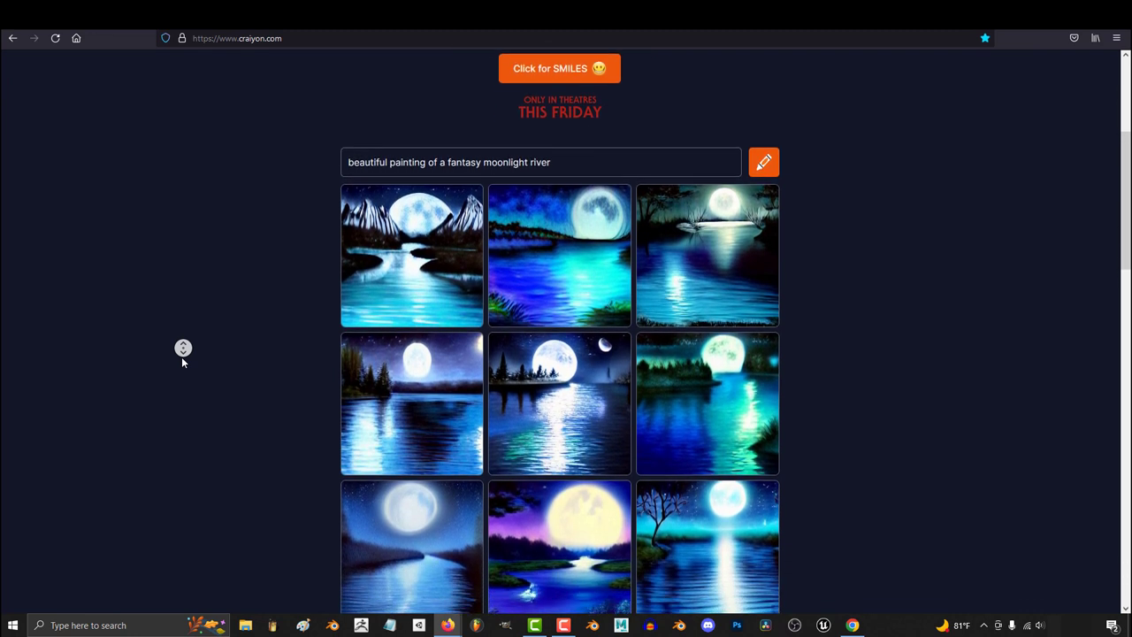
pyautogui.scroll(-3)
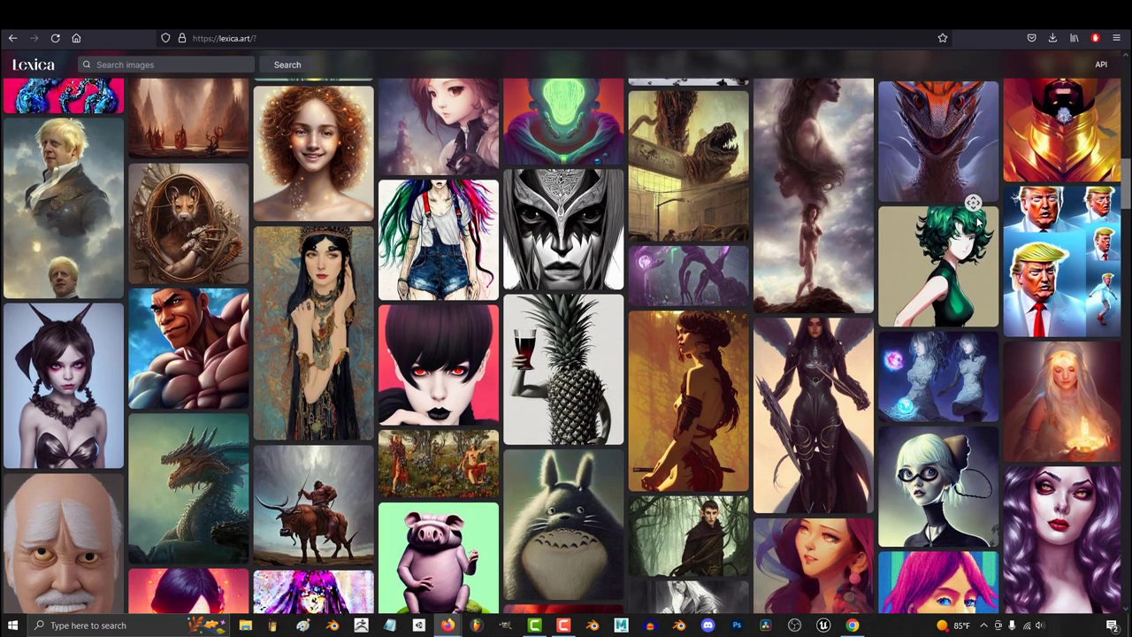
# Scroll down the Lexica gallery of AI-generated portraits and creatures.
pyautogui.scroll(-3)
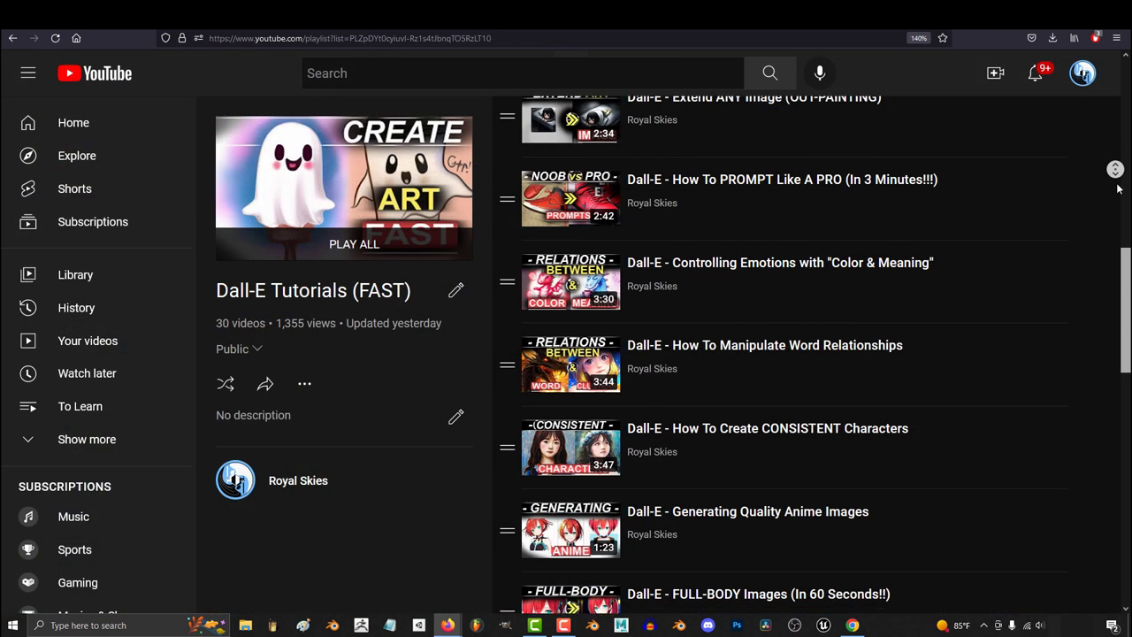
# Scroll down the Dall-E Tutorials (FAST) playlist to the AI-Art for writers video.
pyautogui.scroll(-3)
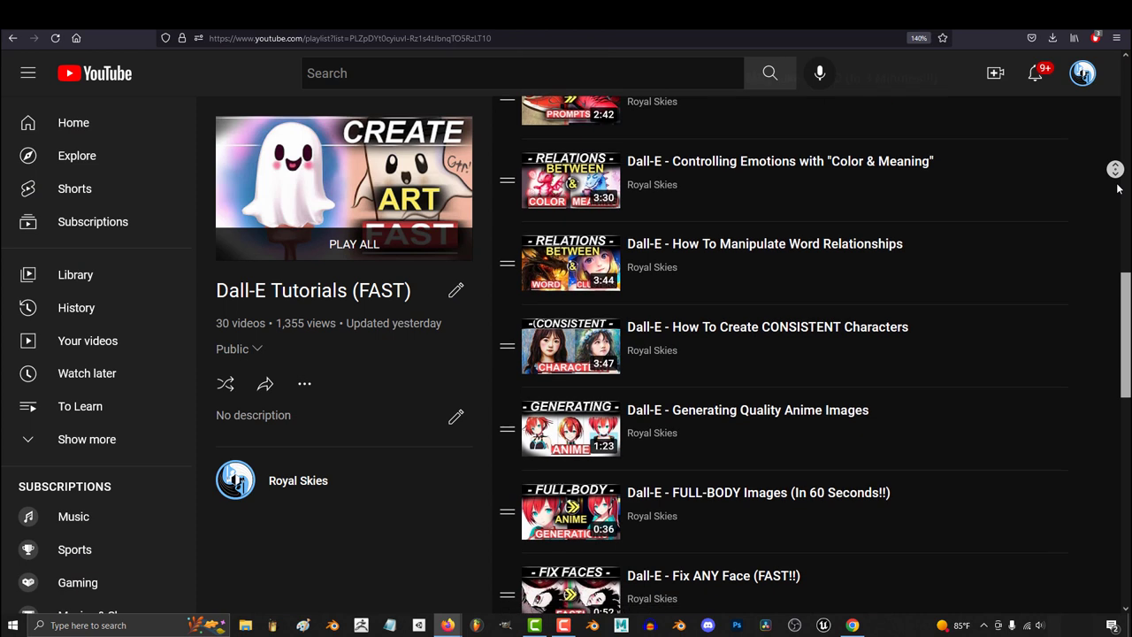
pyautogui.scroll(-3)
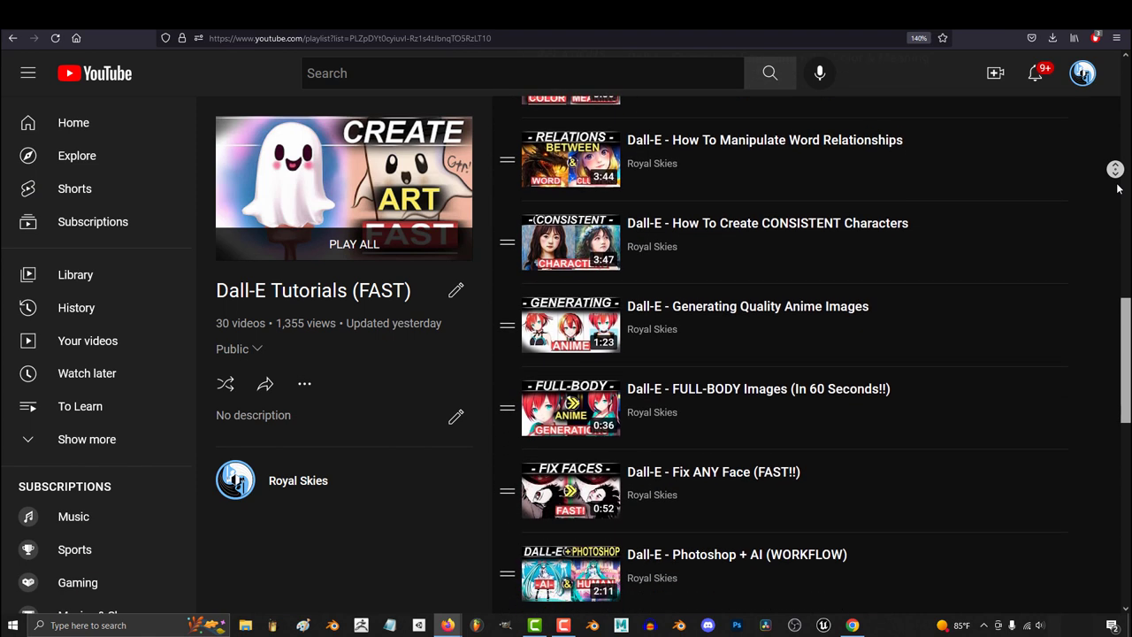
pyautogui.scroll(-3)
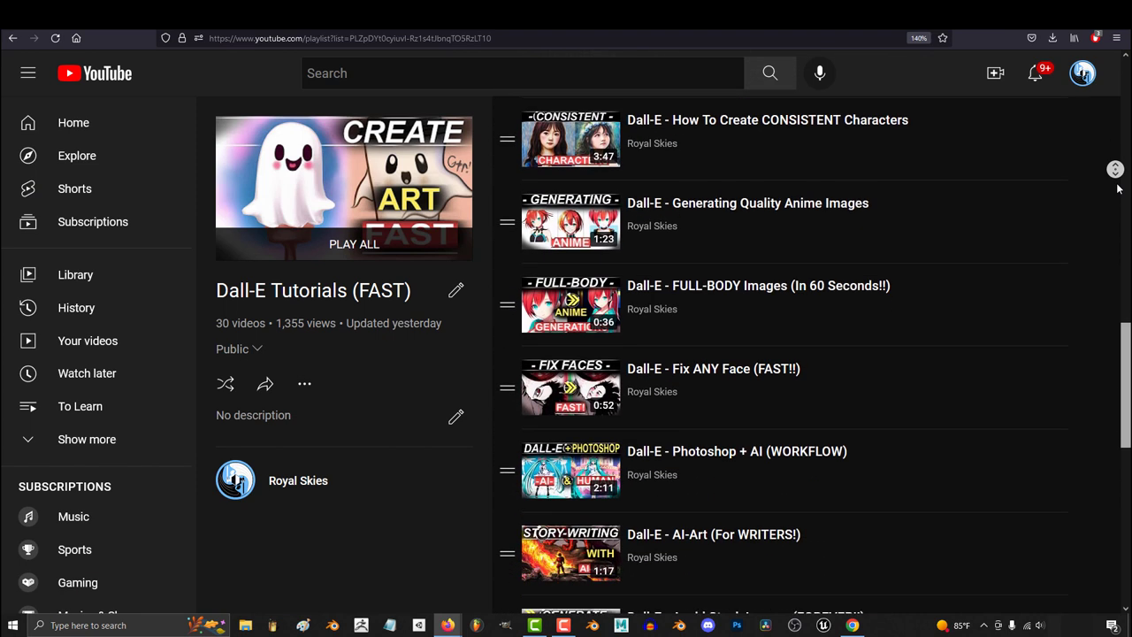
pyautogui.scroll(-3)
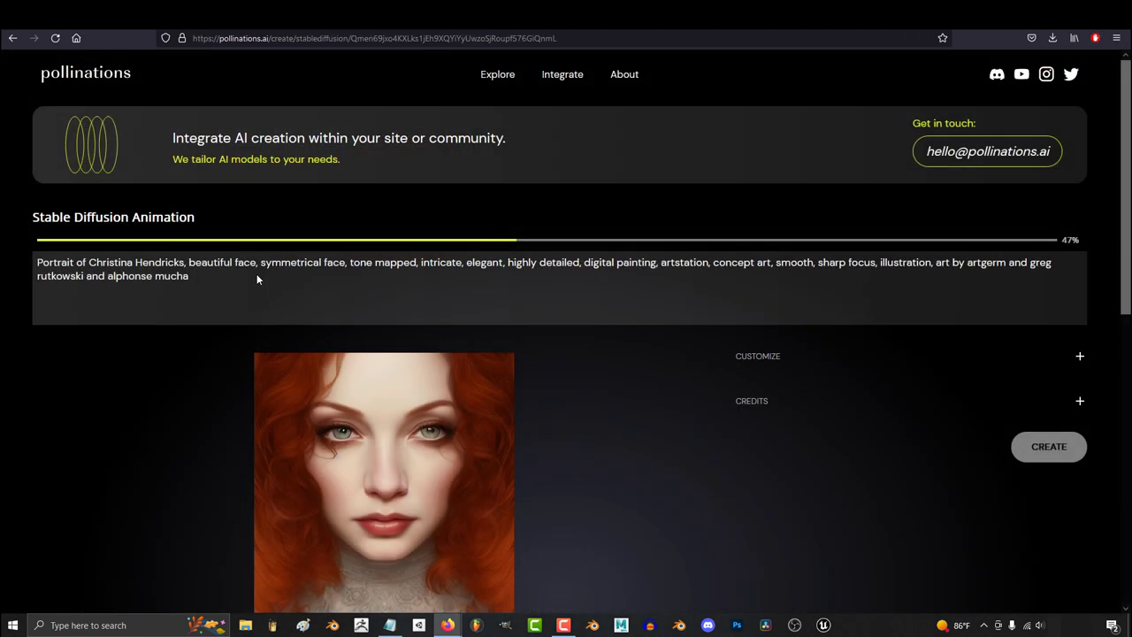
# Scroll down the Pollinations Stable Diffusion red-haired portrait variations to the golden-toned portrait grid.
pyautogui.scroll(-3)
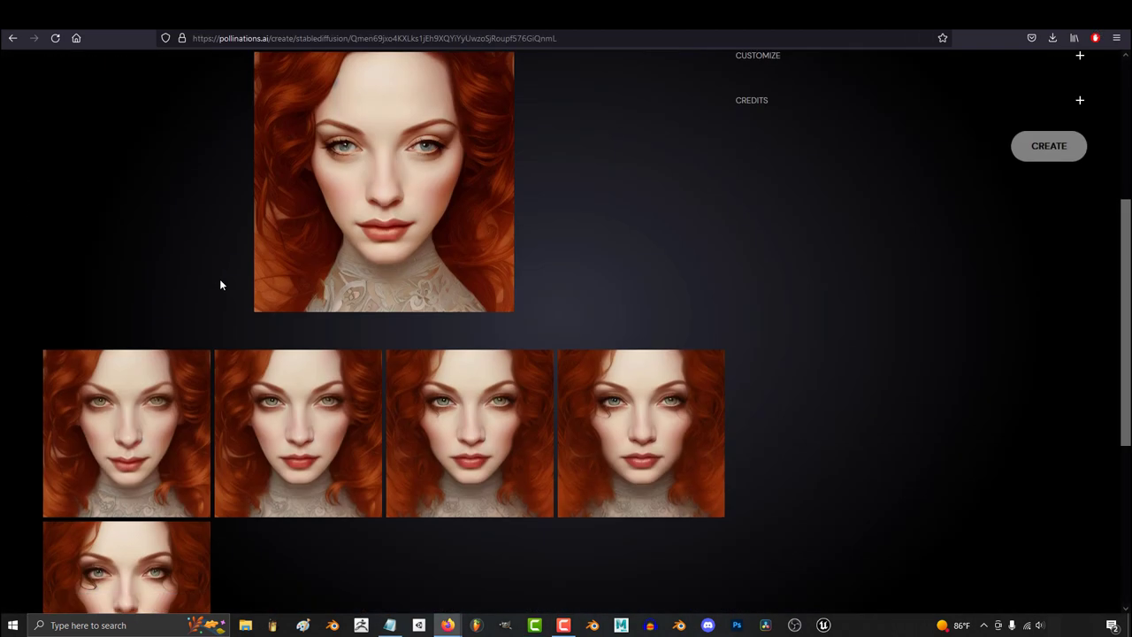
pyautogui.scroll(-3)
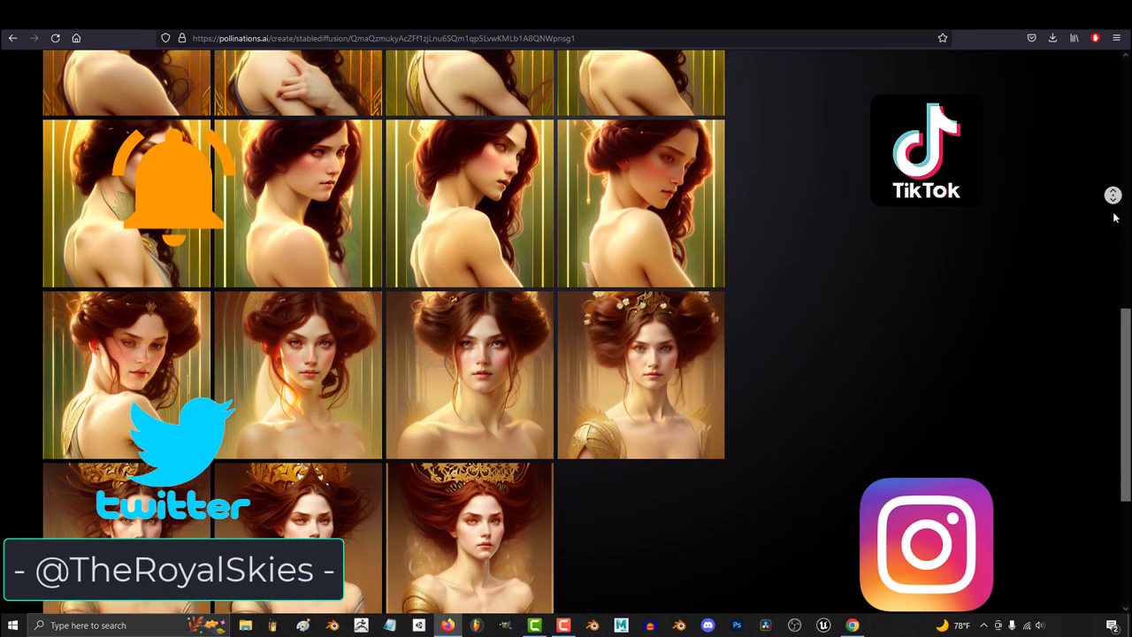
pyautogui.scroll(-3)
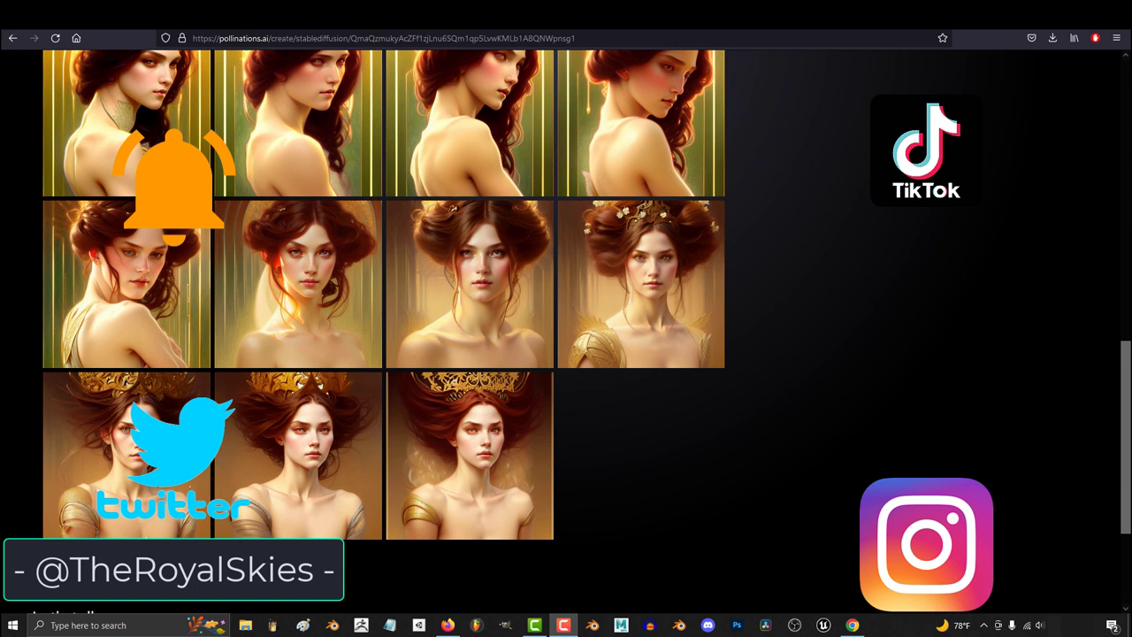